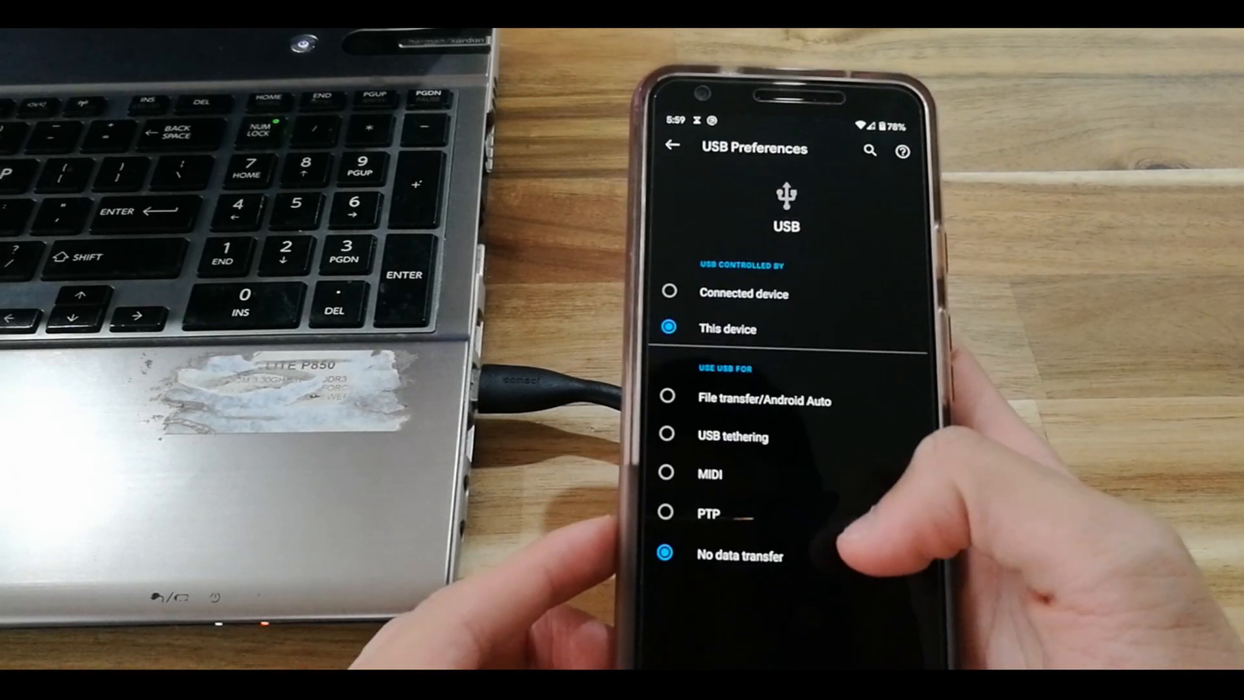
# Step: Run 'adb devices' at the prompt, which fails as adb is not a recognized command
pyautogui.click(666, 400)
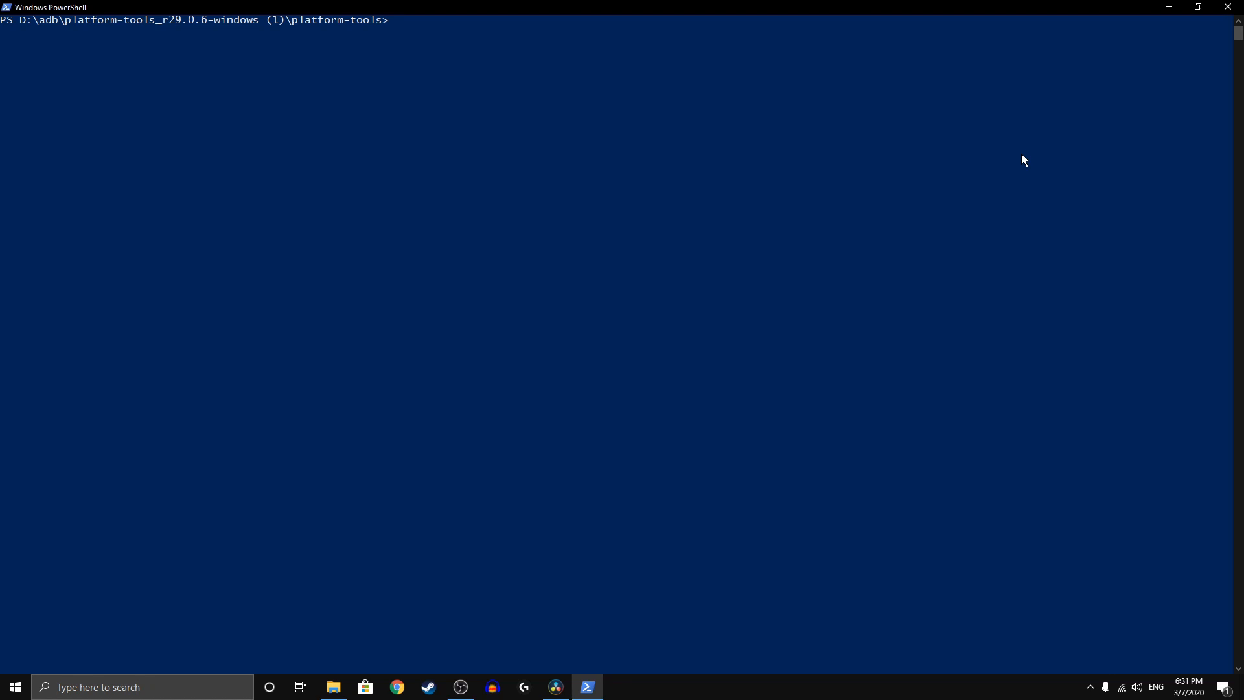
pyautogui.write('adb')
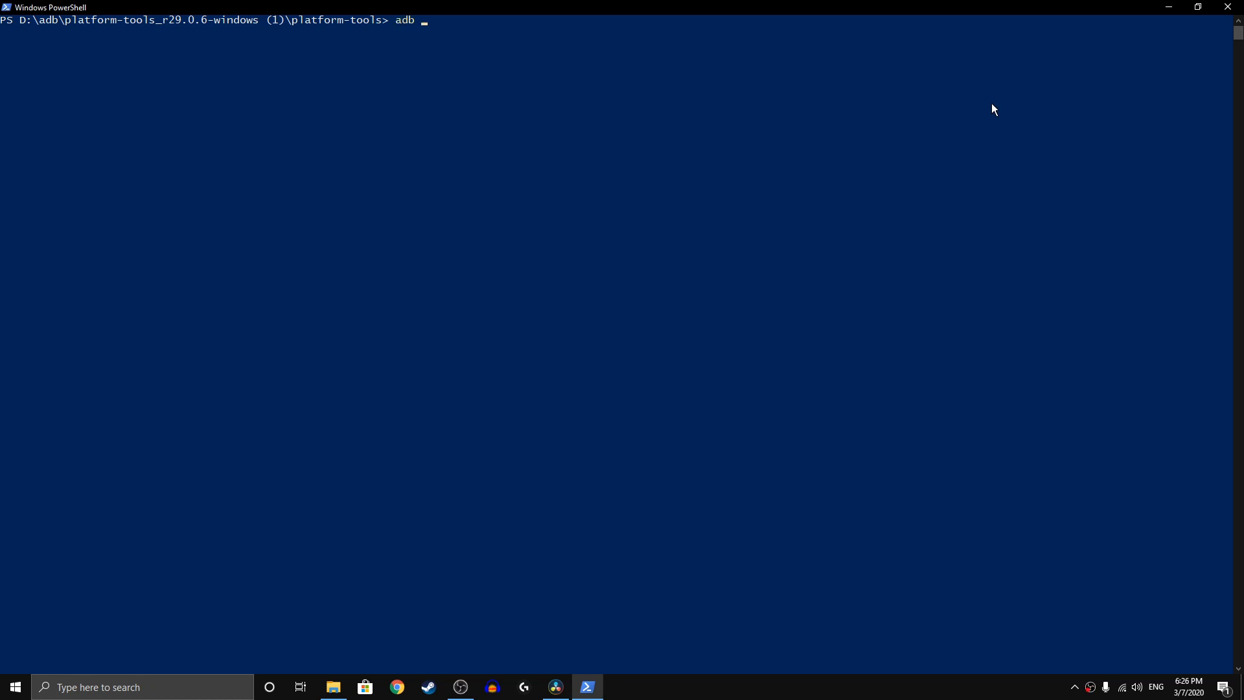
pyautogui.write('devic')
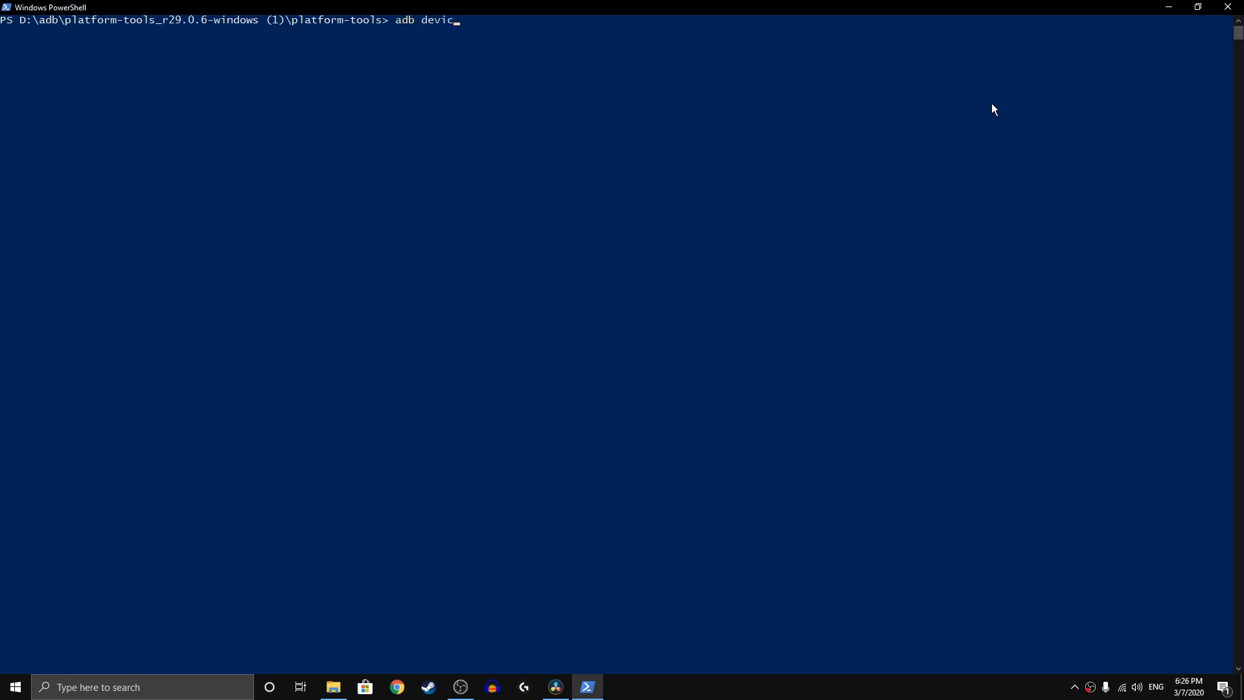
pyautogui.press('Enter')
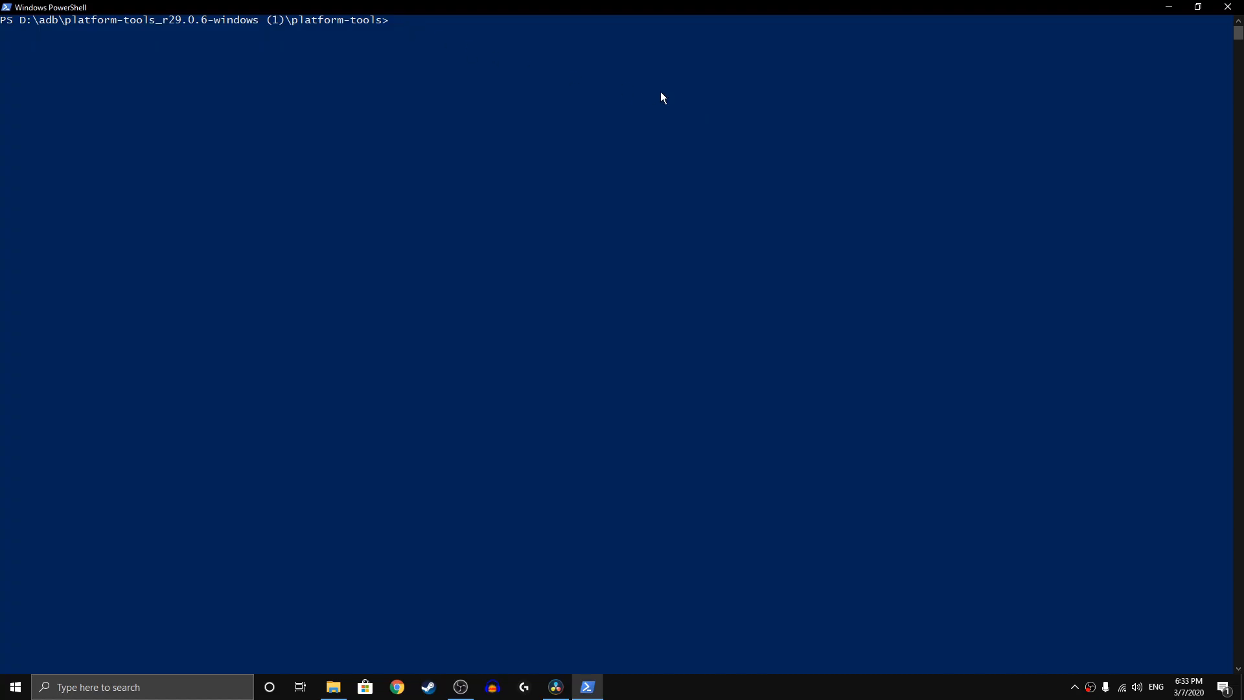
pyautogui.write('adb de')
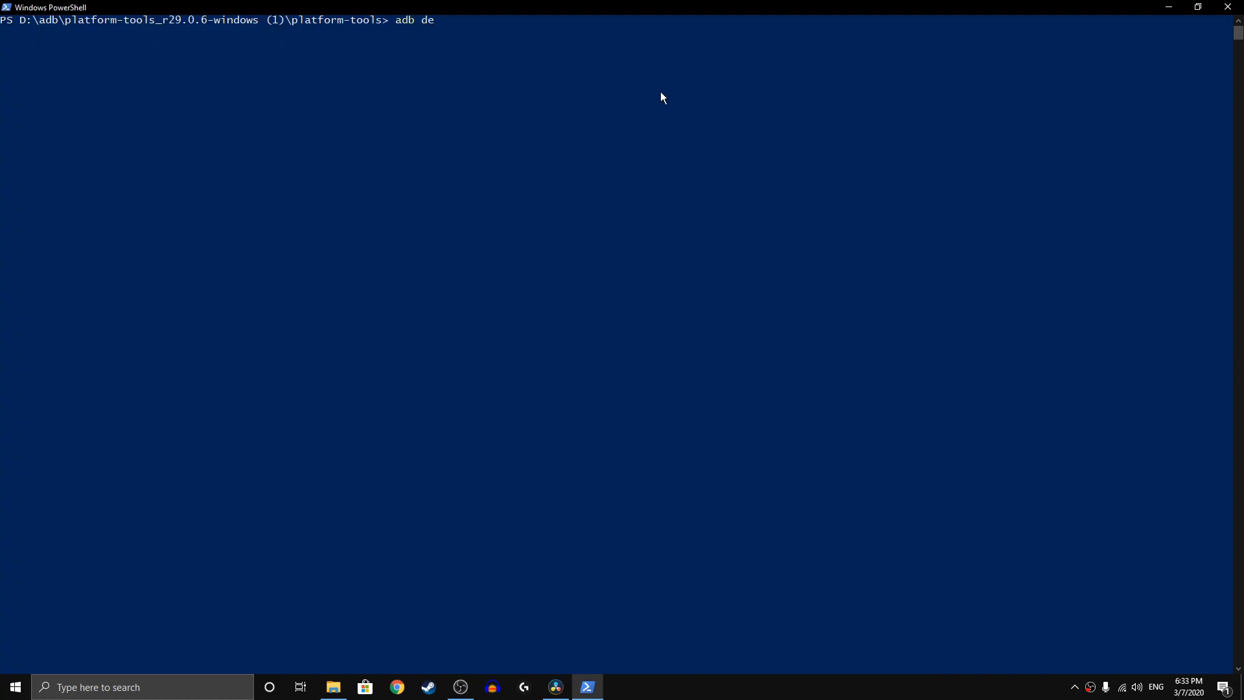
pyautogui.press('Enter')
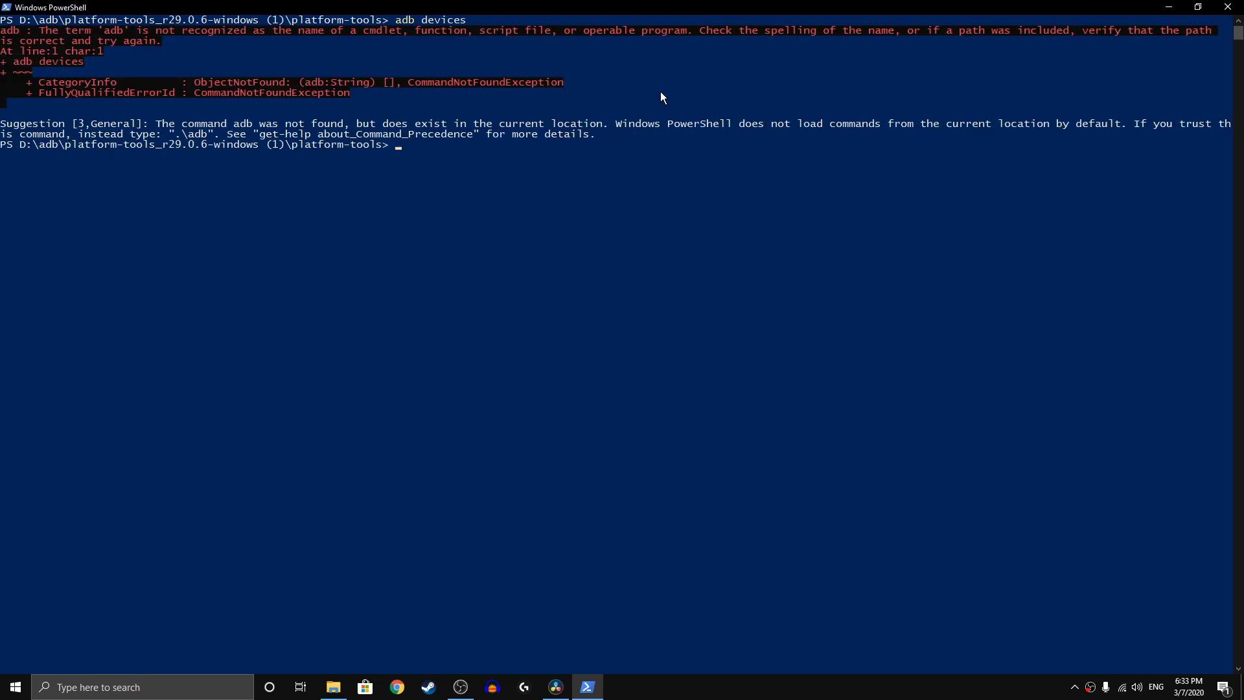
# Step: Run '.\adb devices' to list attached devices, then choose granting permission from a PC
pyautogui.write('.\\')
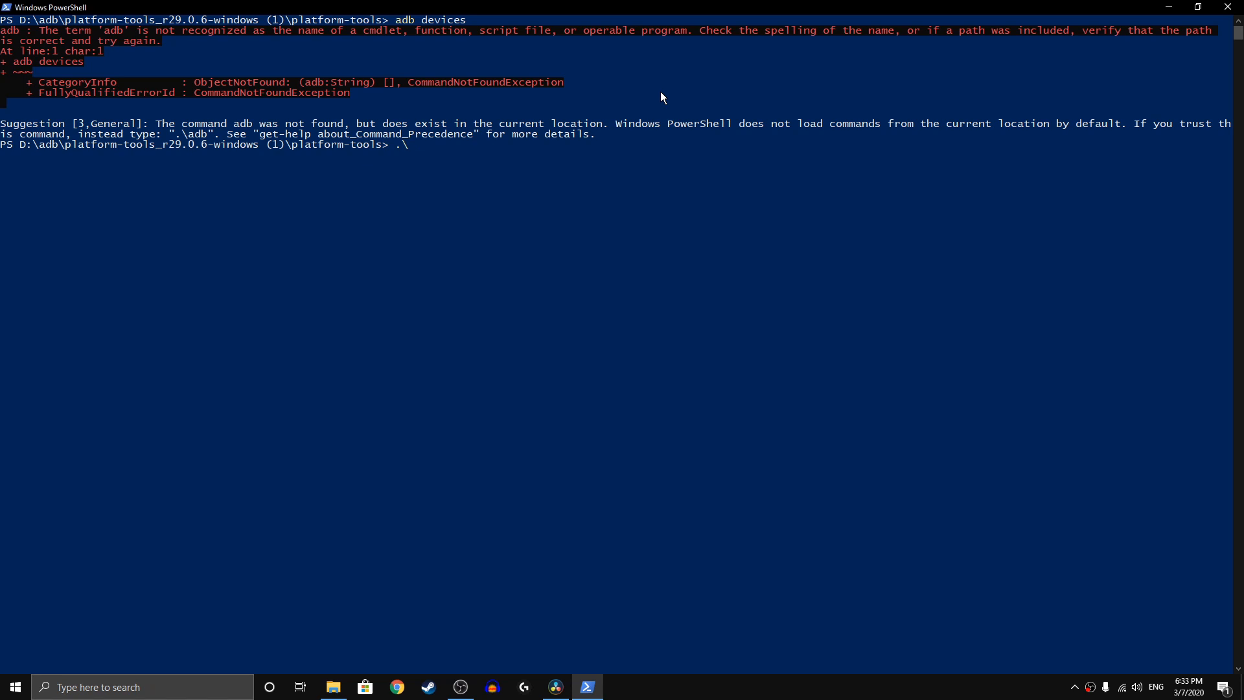
pyautogui.write('adb devices')
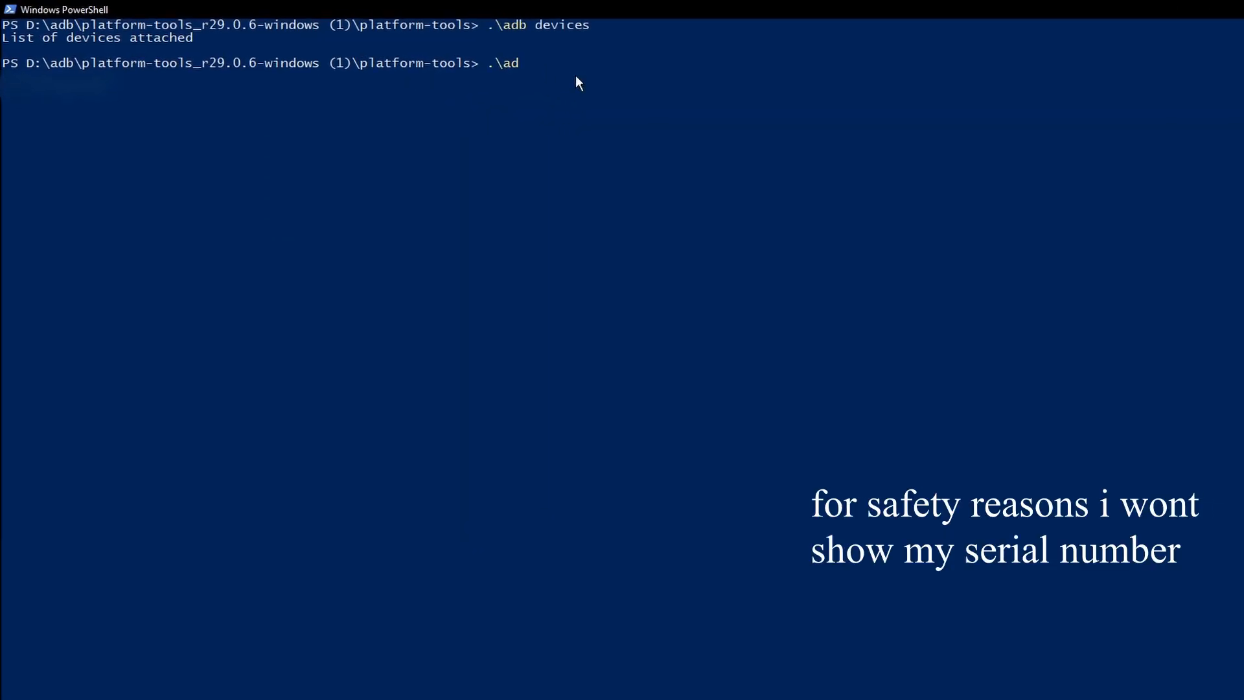
pyautogui.press('Enter')
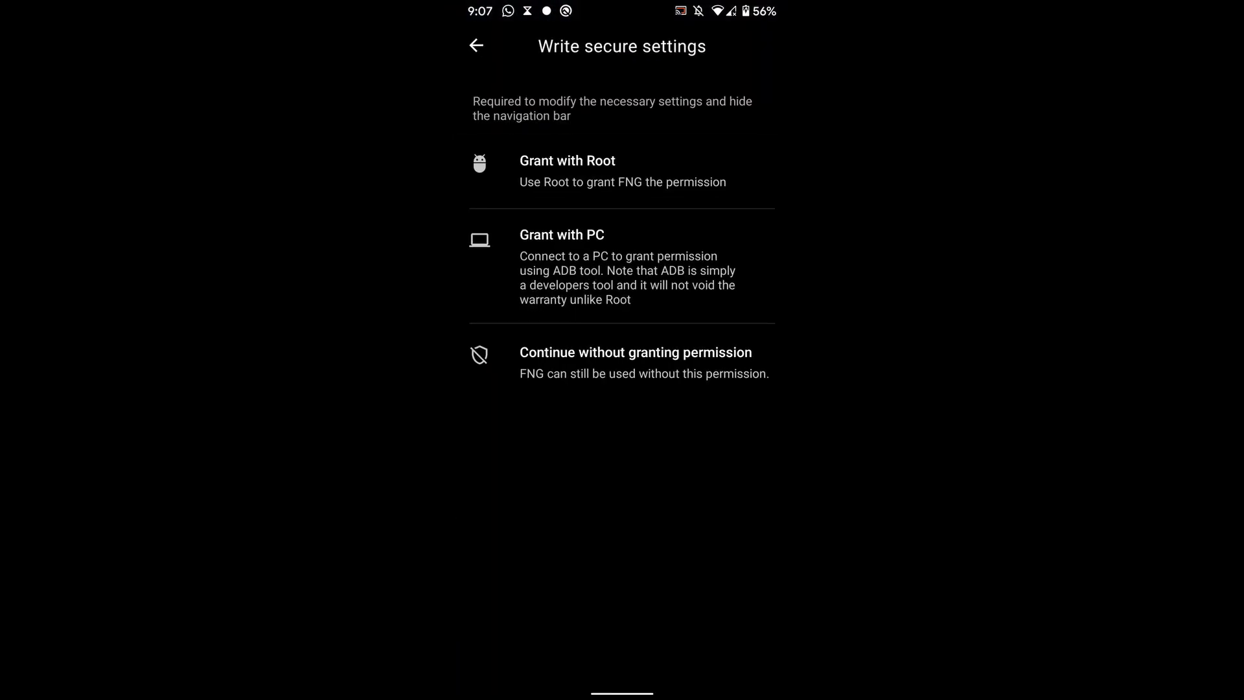
pyautogui.click(562, 235)
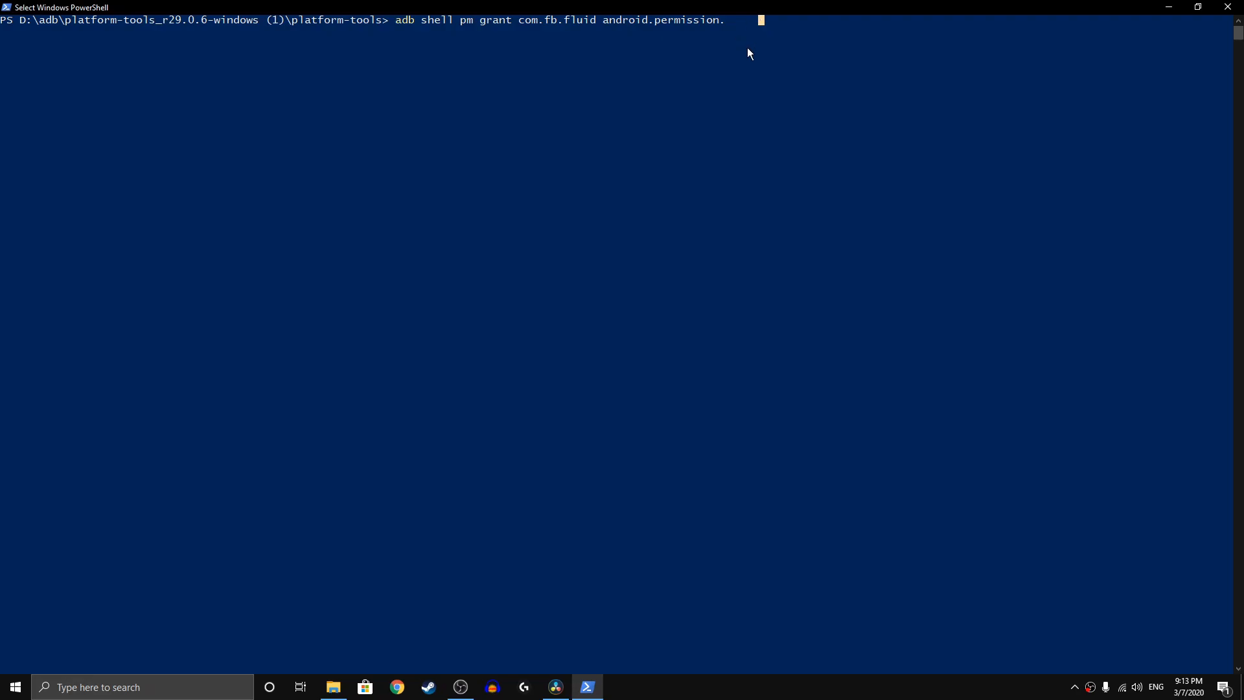
# Step: Enter '.\adb shell pm grant com.fb.fluid android.permission.WRITE_SECURE_SETTINGS' without running it
pyautogui.write('WRI')
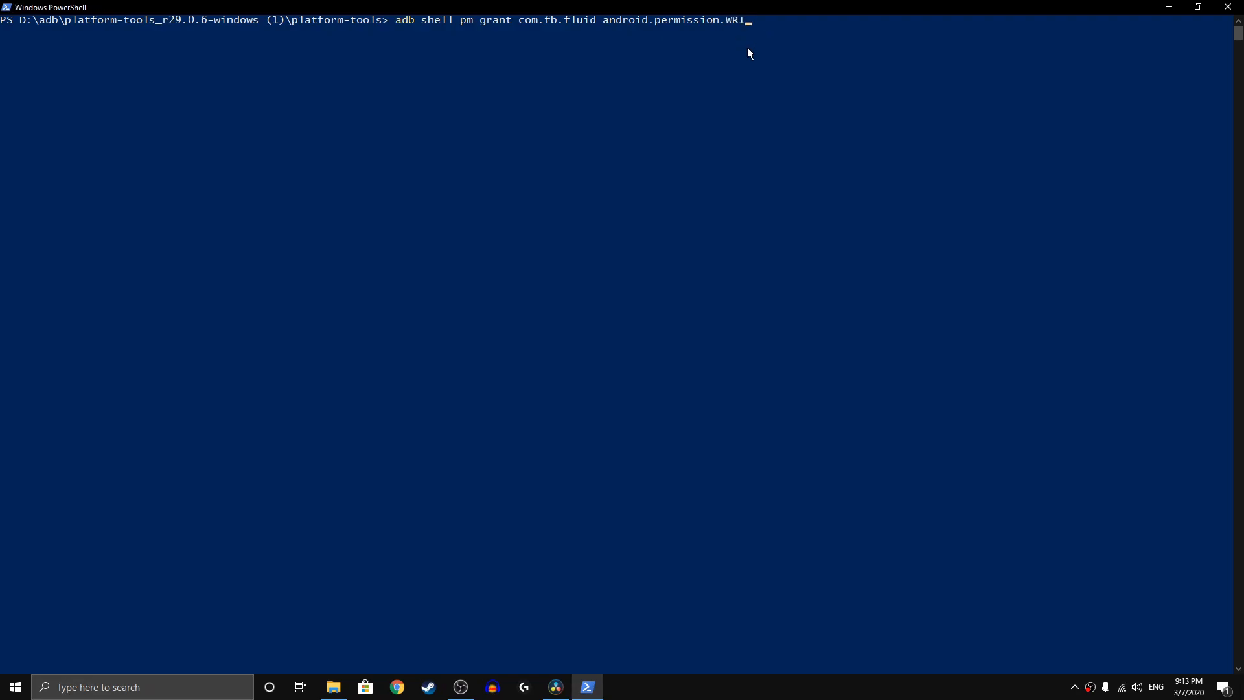
pyautogui.write('TE_SECURE')
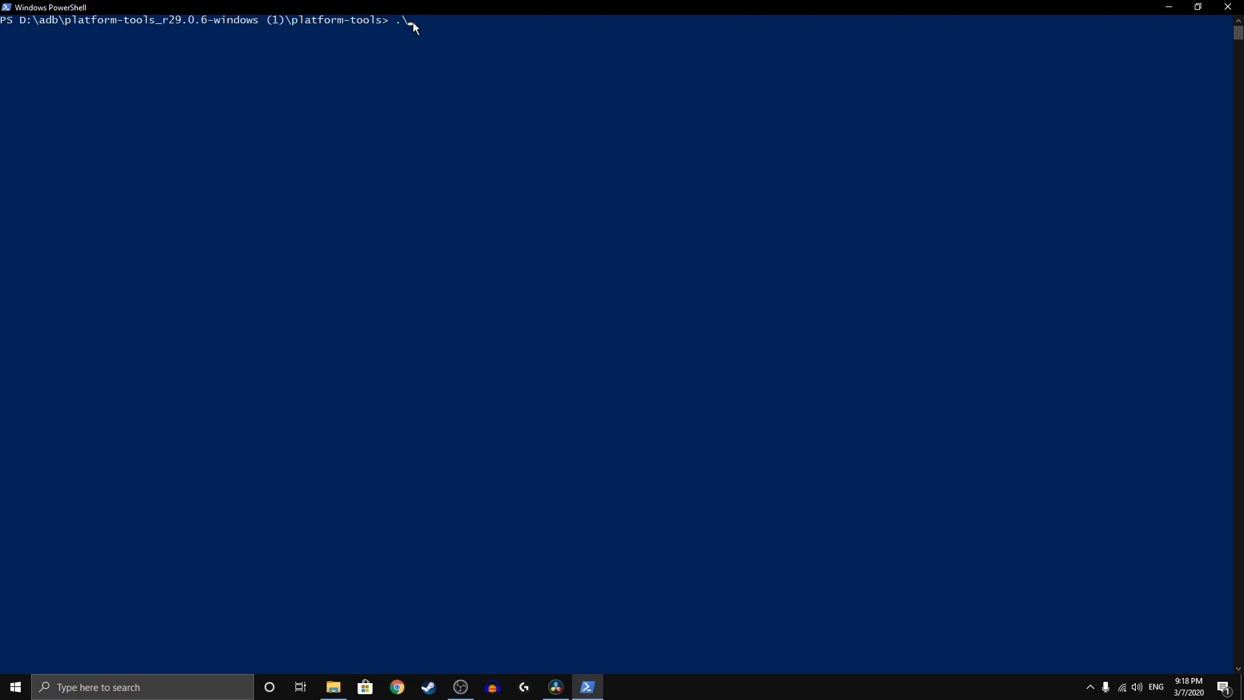
pyautogui.write('adb shell pm grant com.fb.fluid android.permission.WRITE_SECURE_SETTINGS')
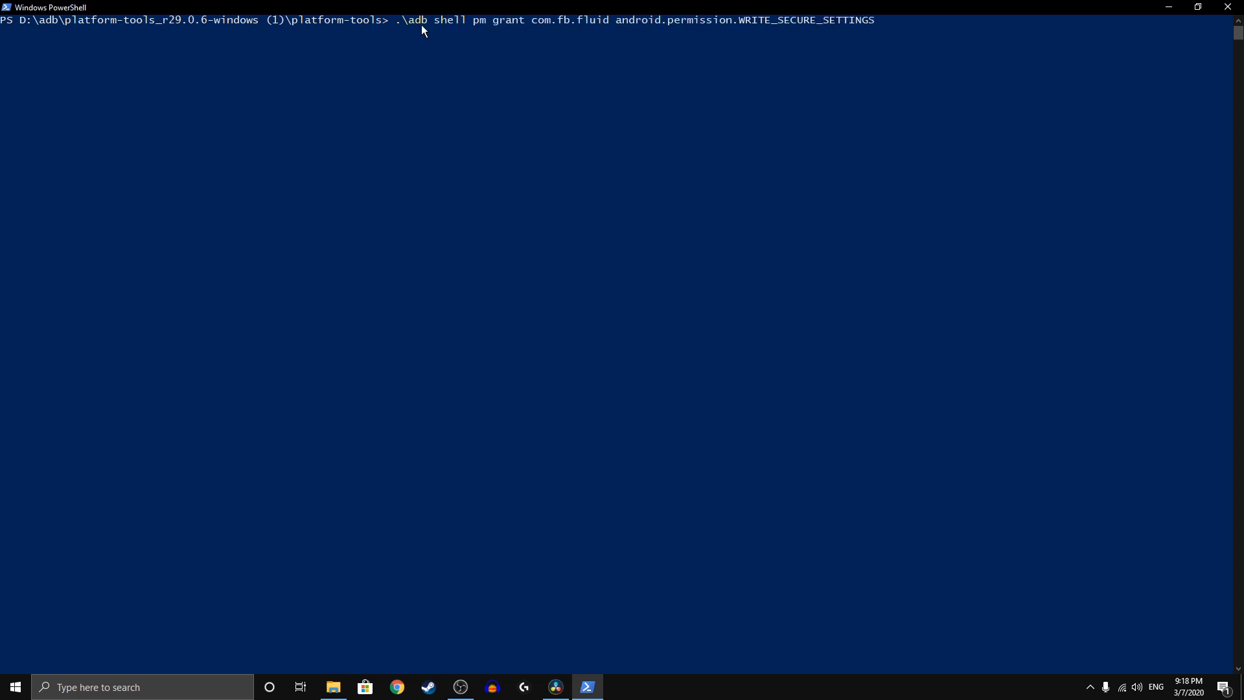